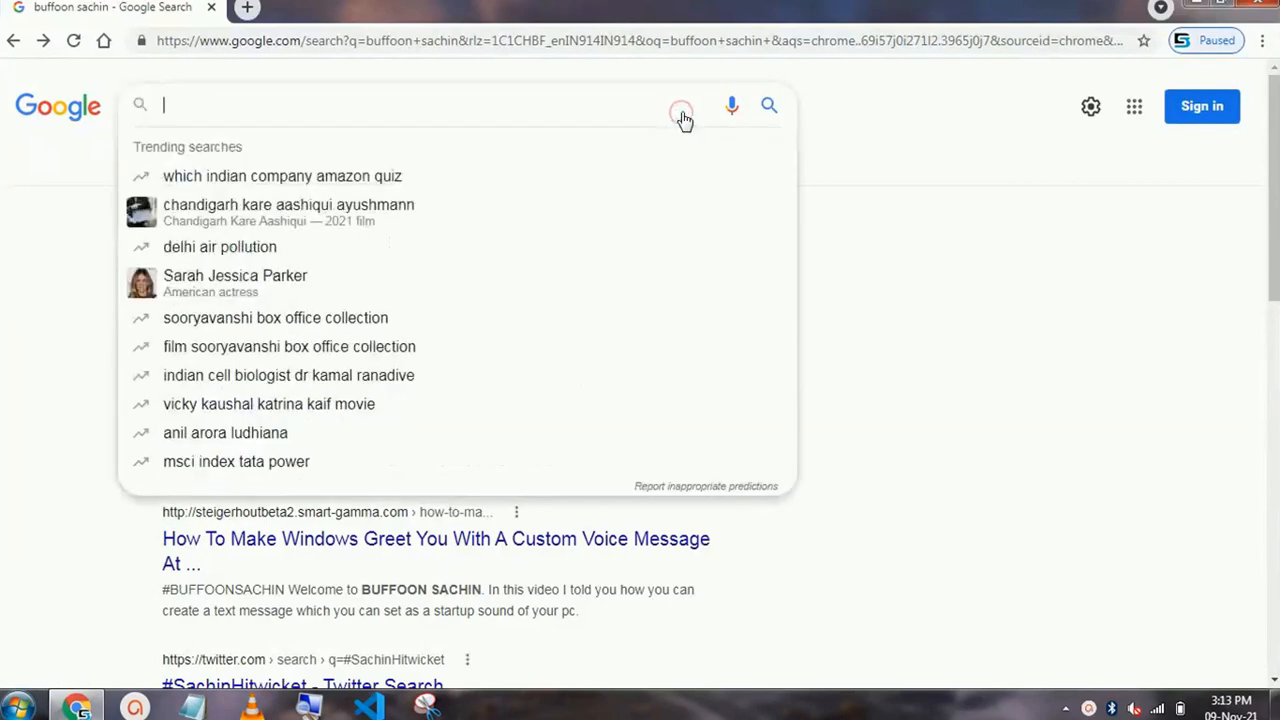
Search Google for 'online converter' using the suggested query.
text(onlined)
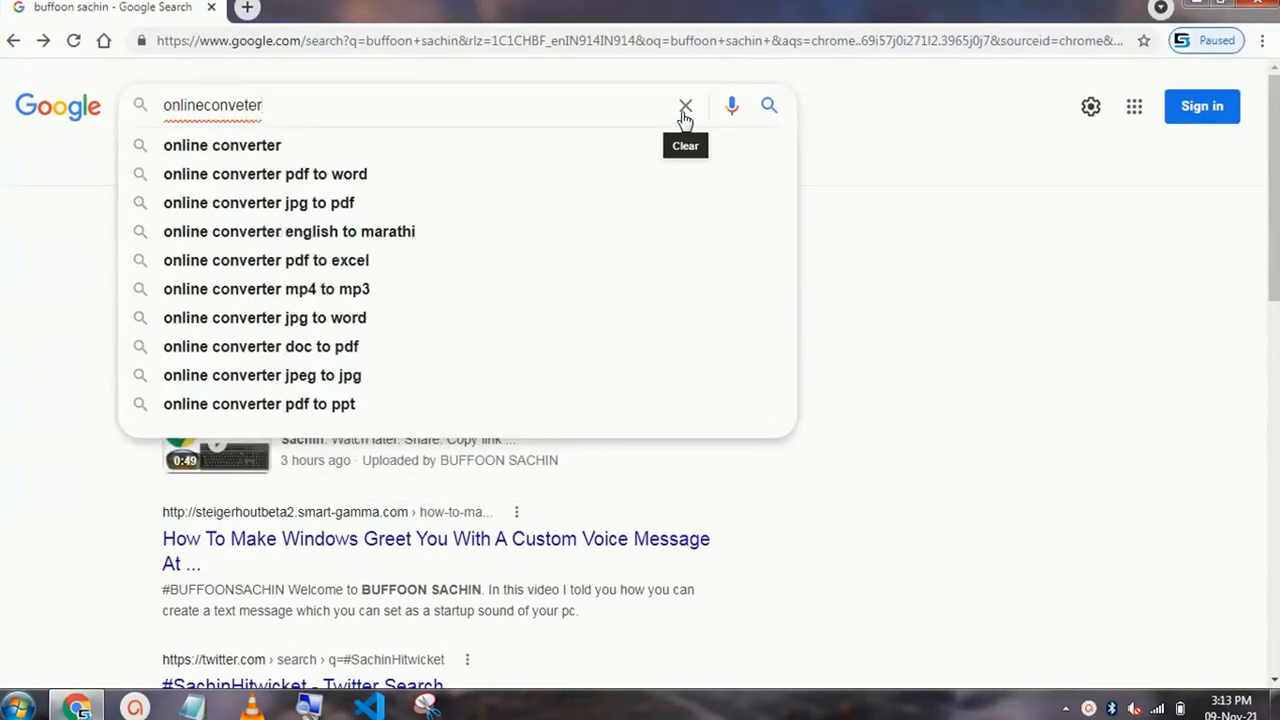
click(222, 145)
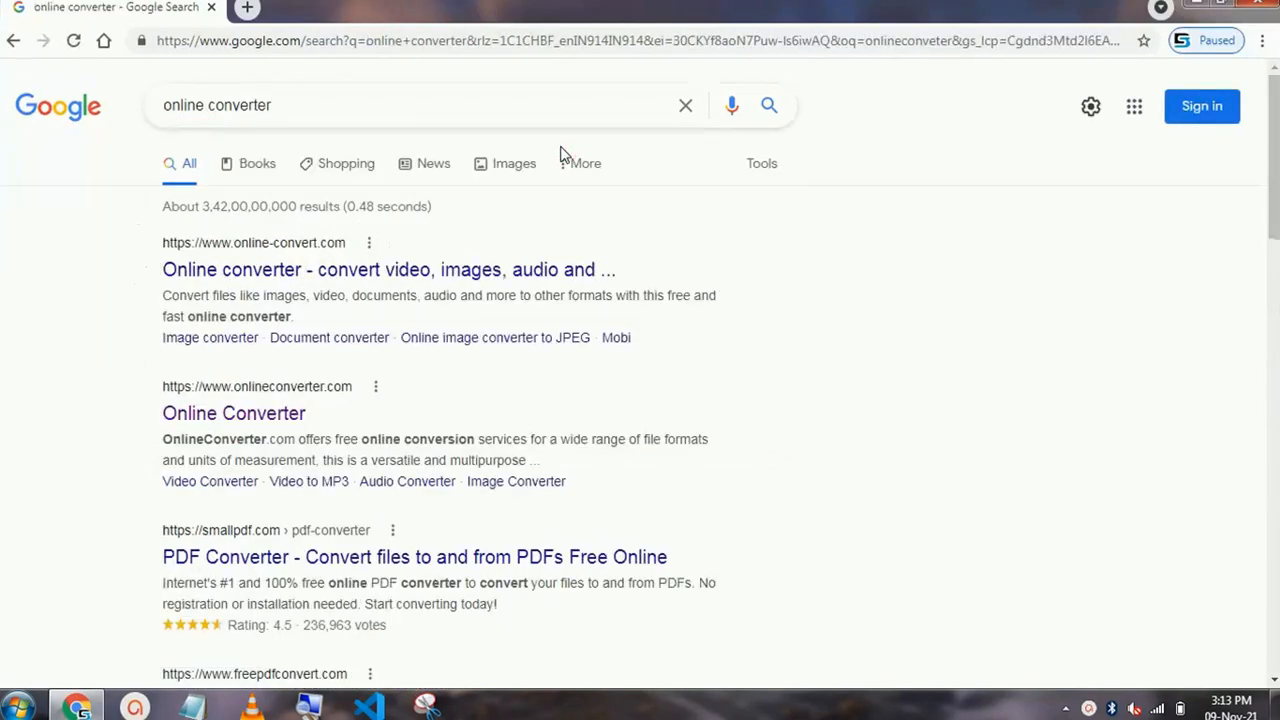
Open onlineconverter.com and pick Resize Video from the video tools list.
click(233, 413)
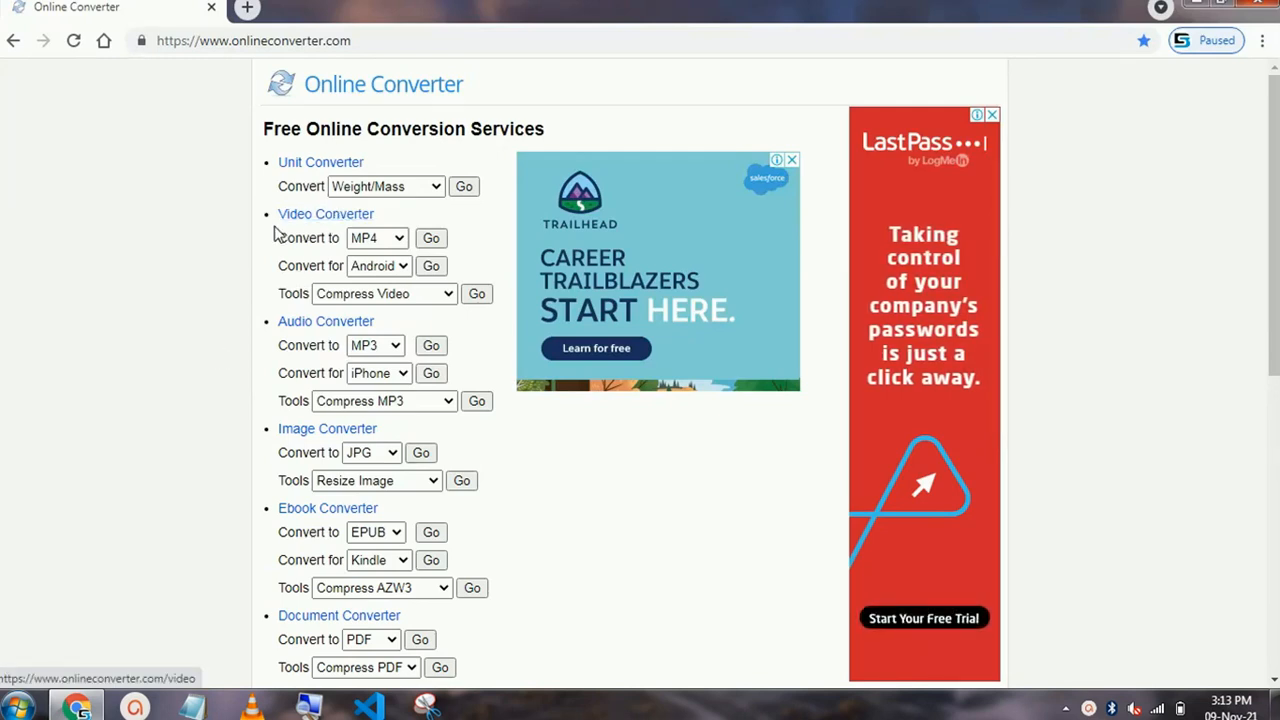
mouse_move(393, 247)
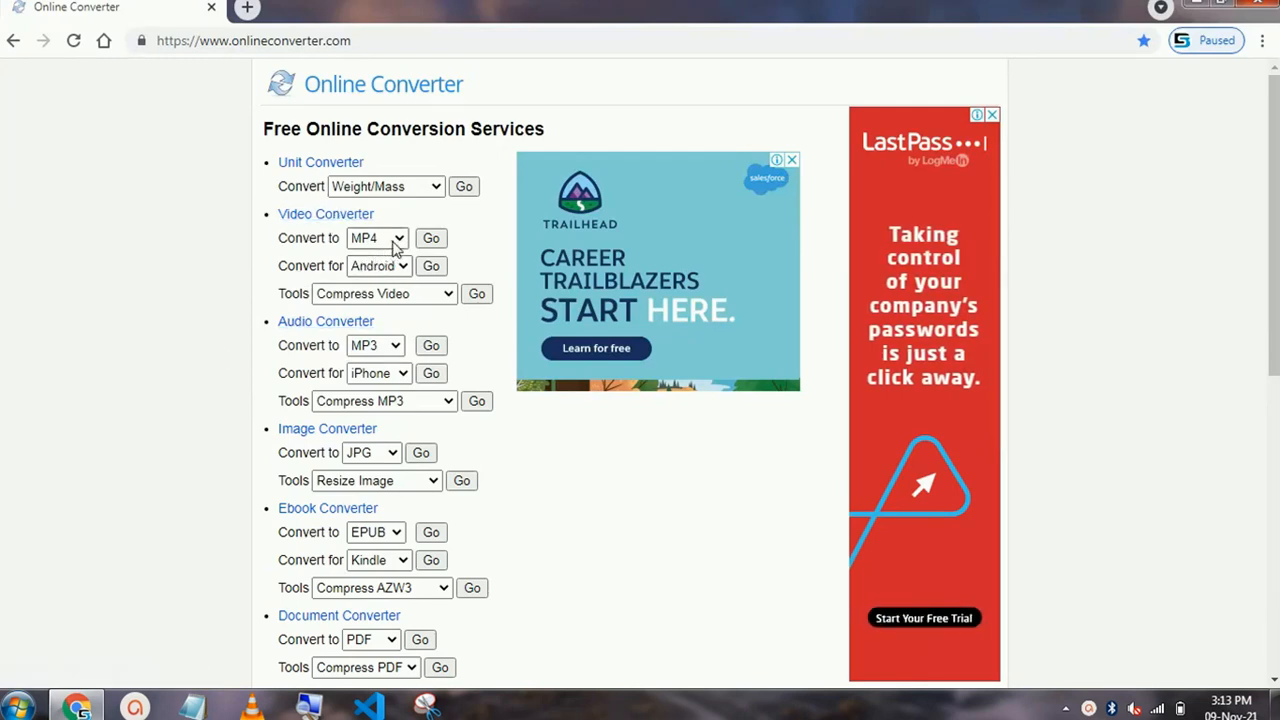
click(377, 237)
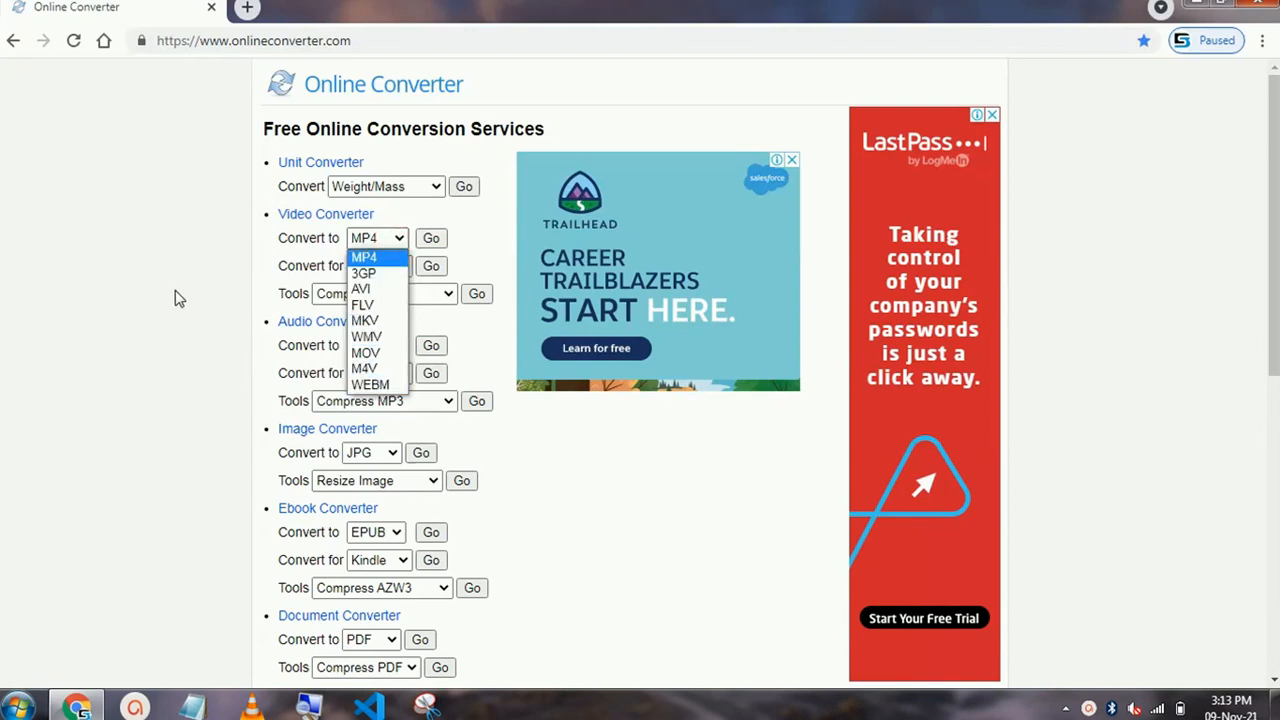
click(378, 265)
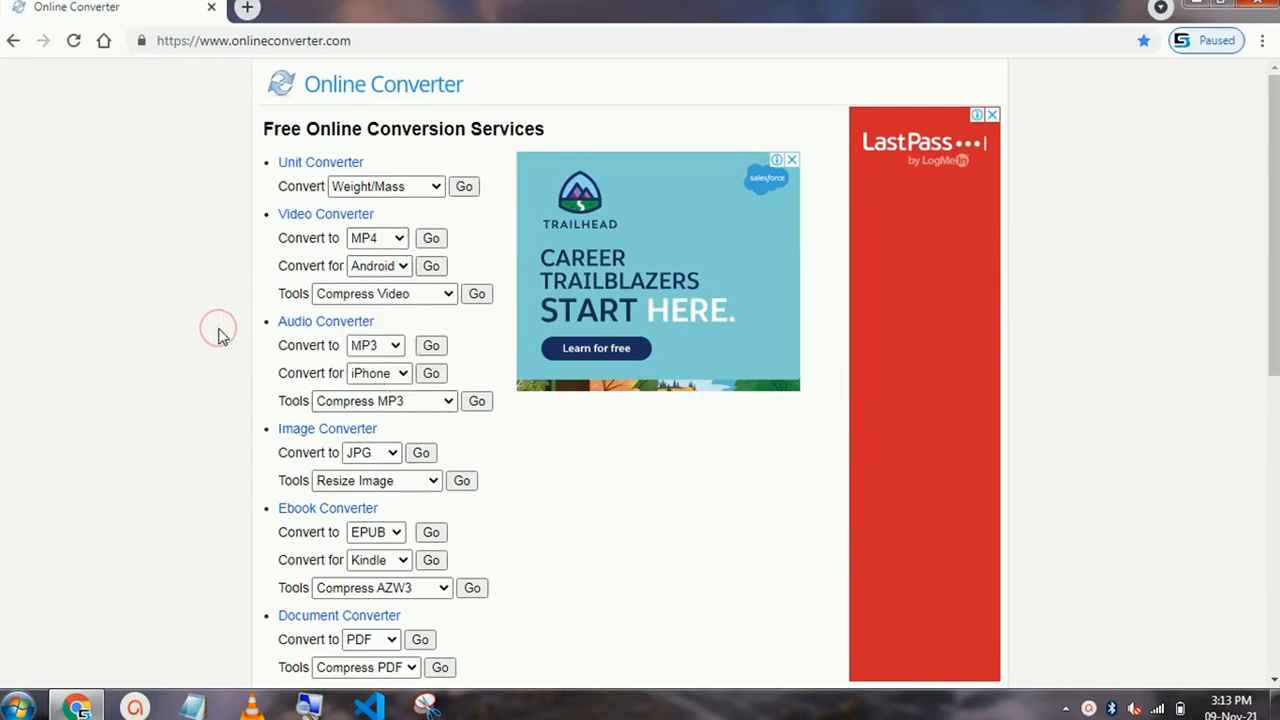
click(384, 293)
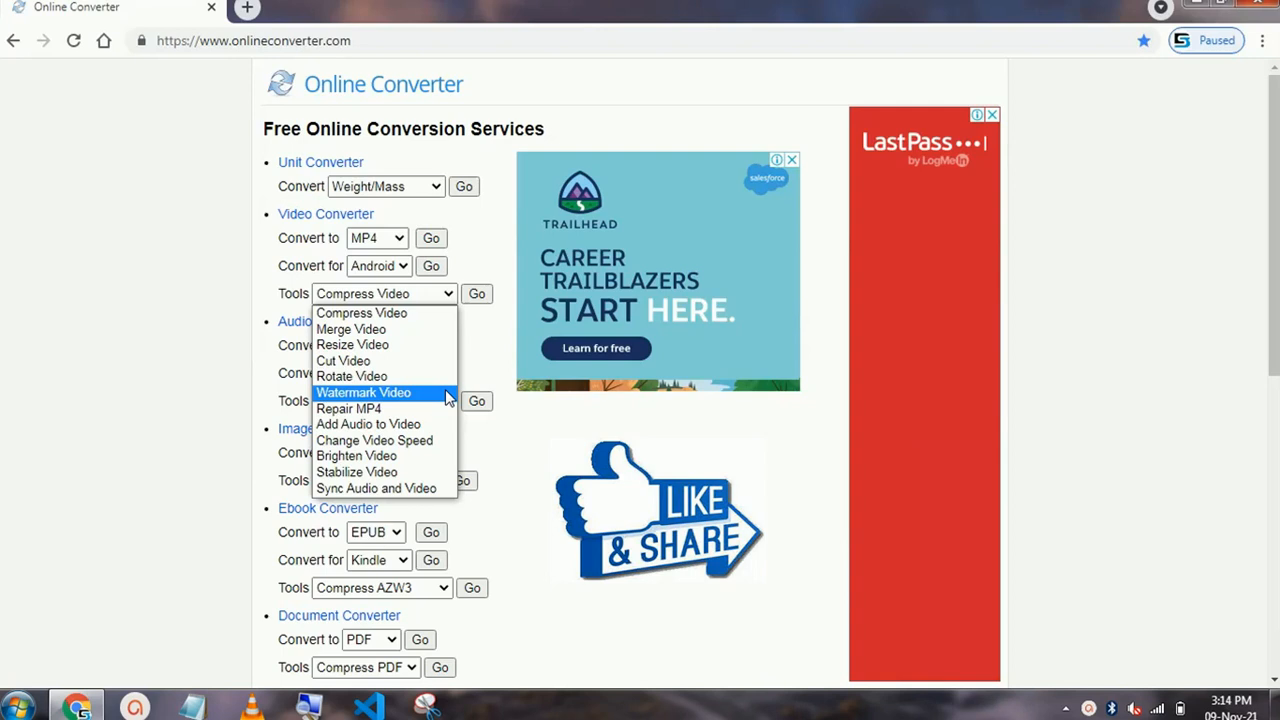
mouse_move(343, 360)
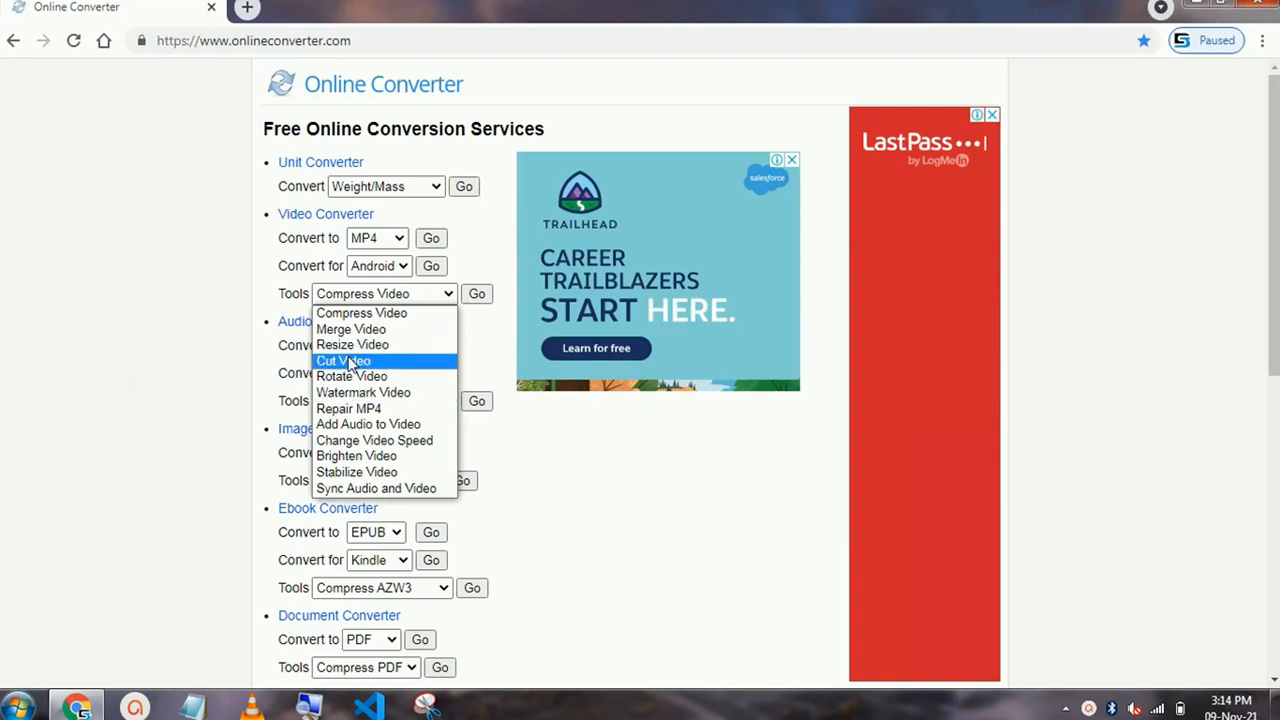
click(352, 344)
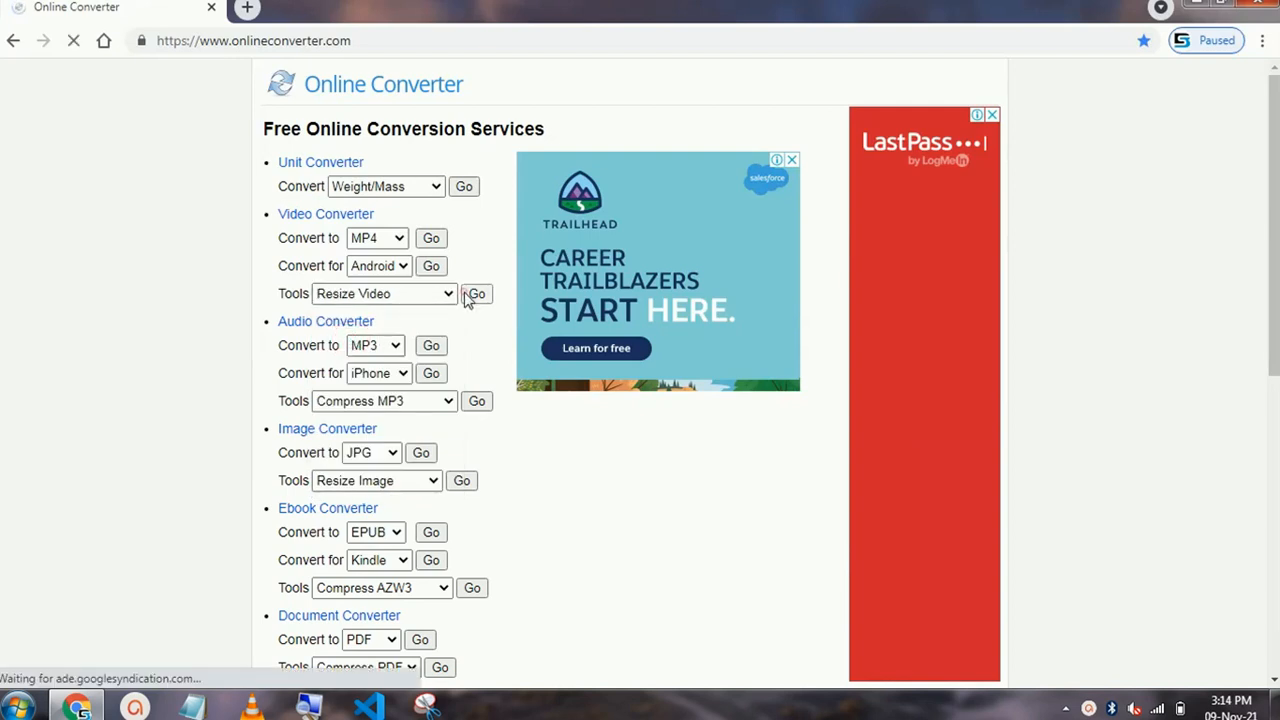
Load the Resize Video page and show its size options.
click(476, 293)
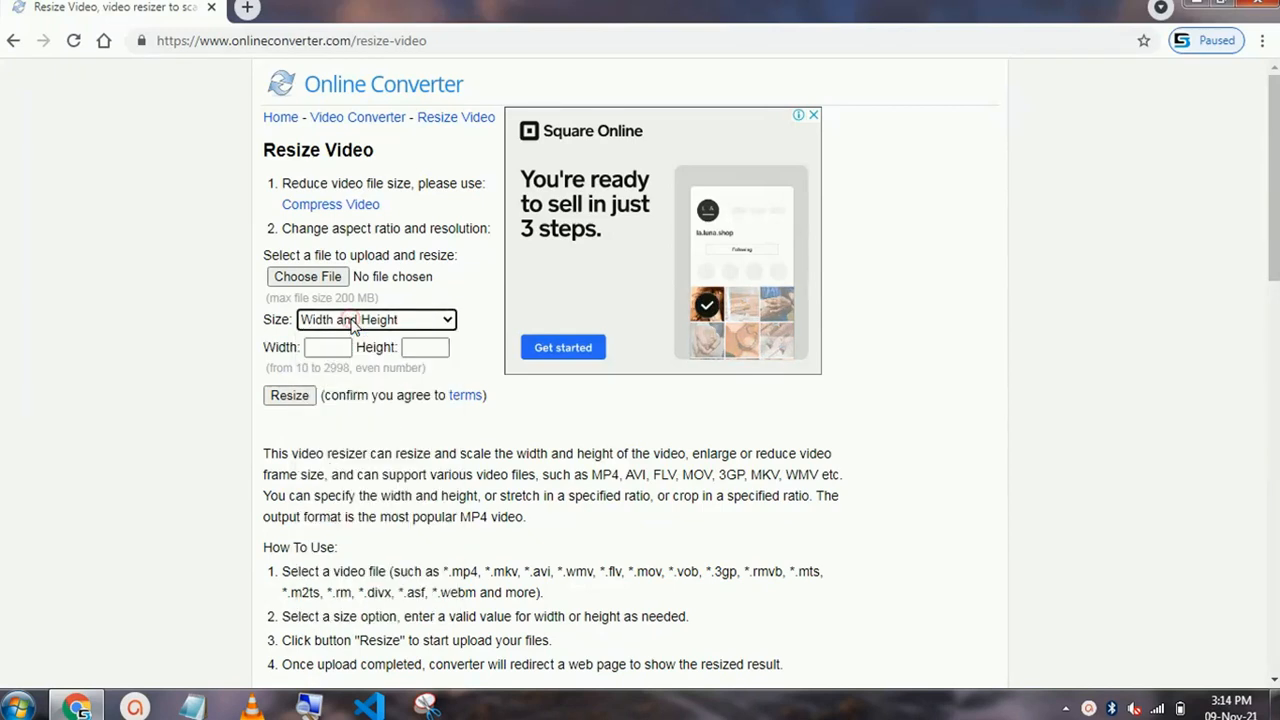
click(375, 319)
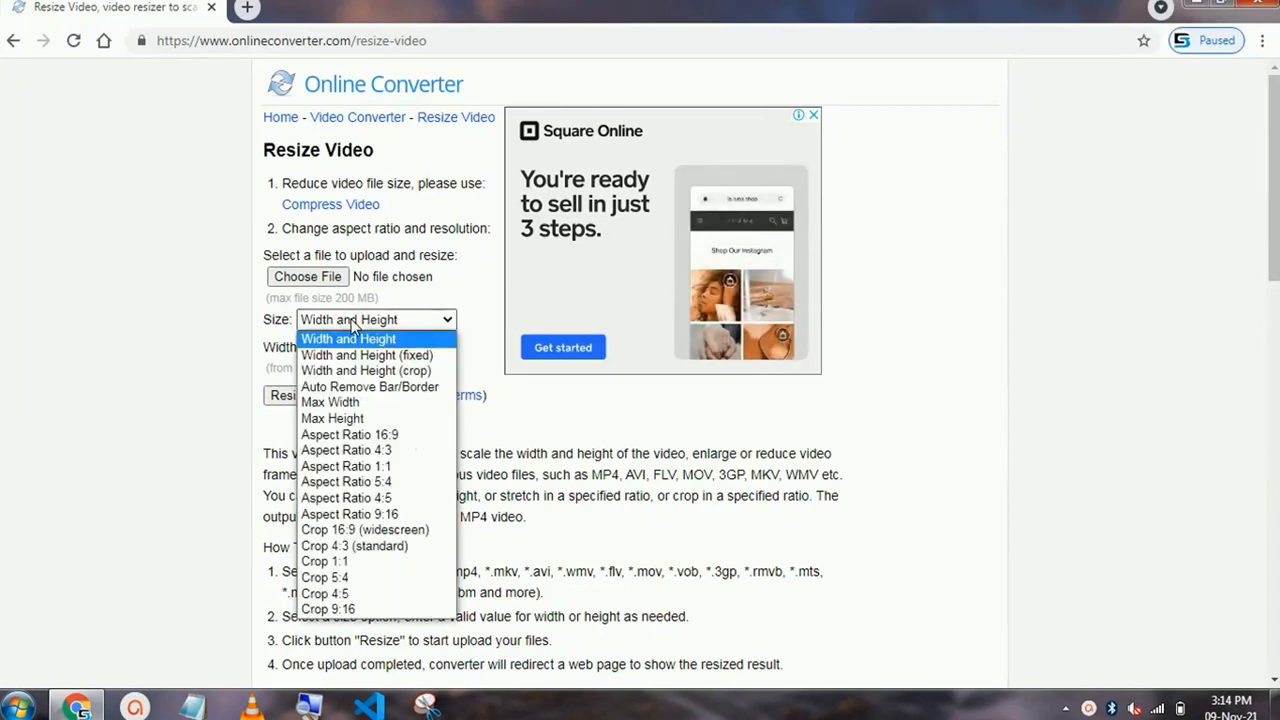
mouse_move(349, 434)
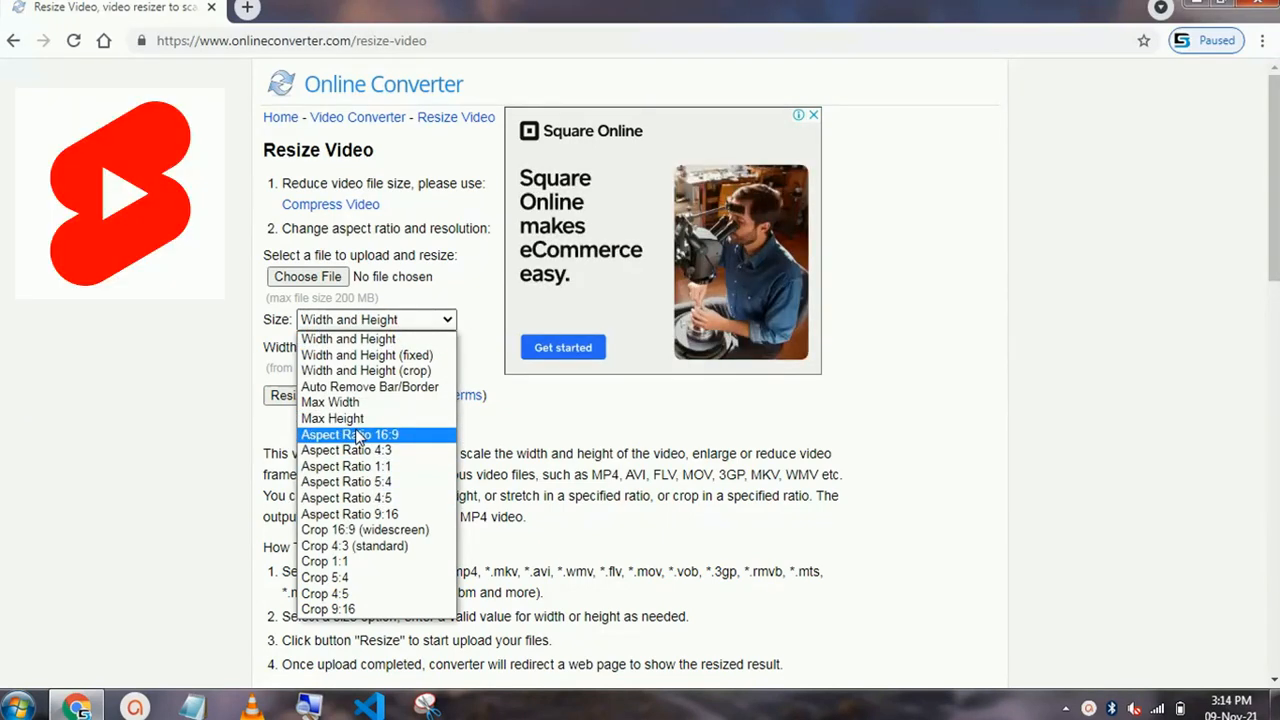
mouse_move(349, 514)
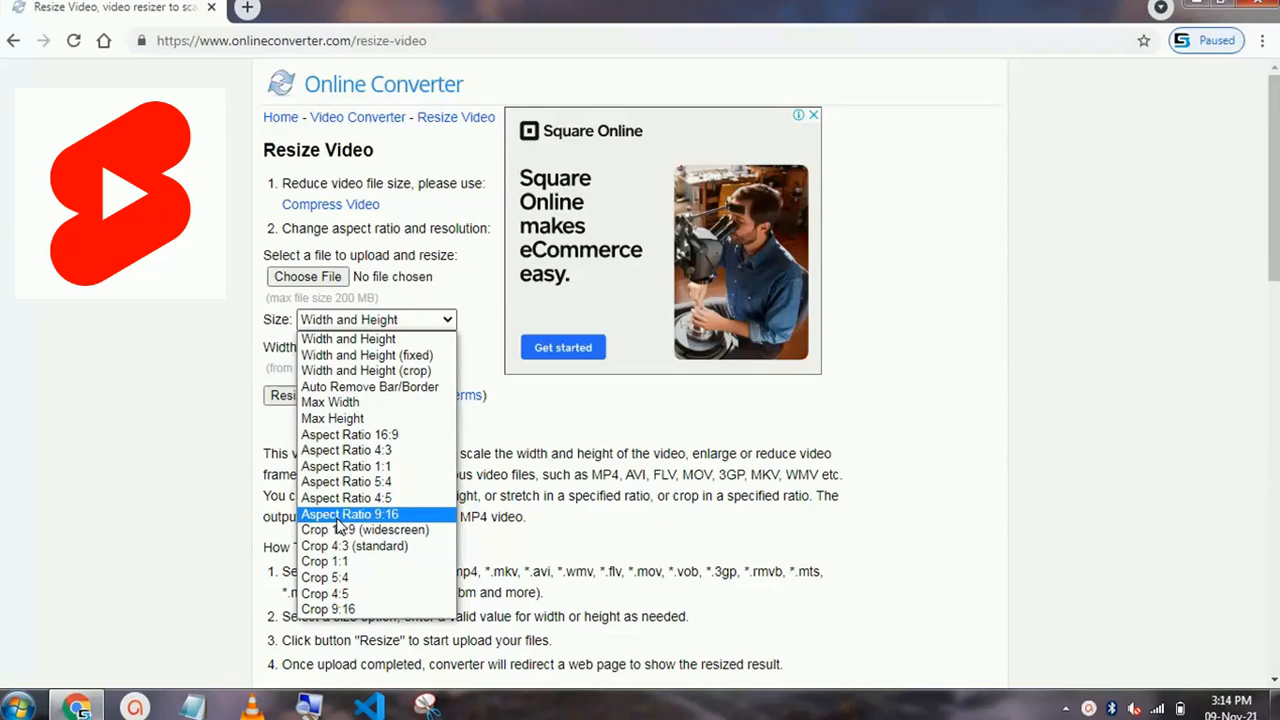
mouse_move(345, 466)
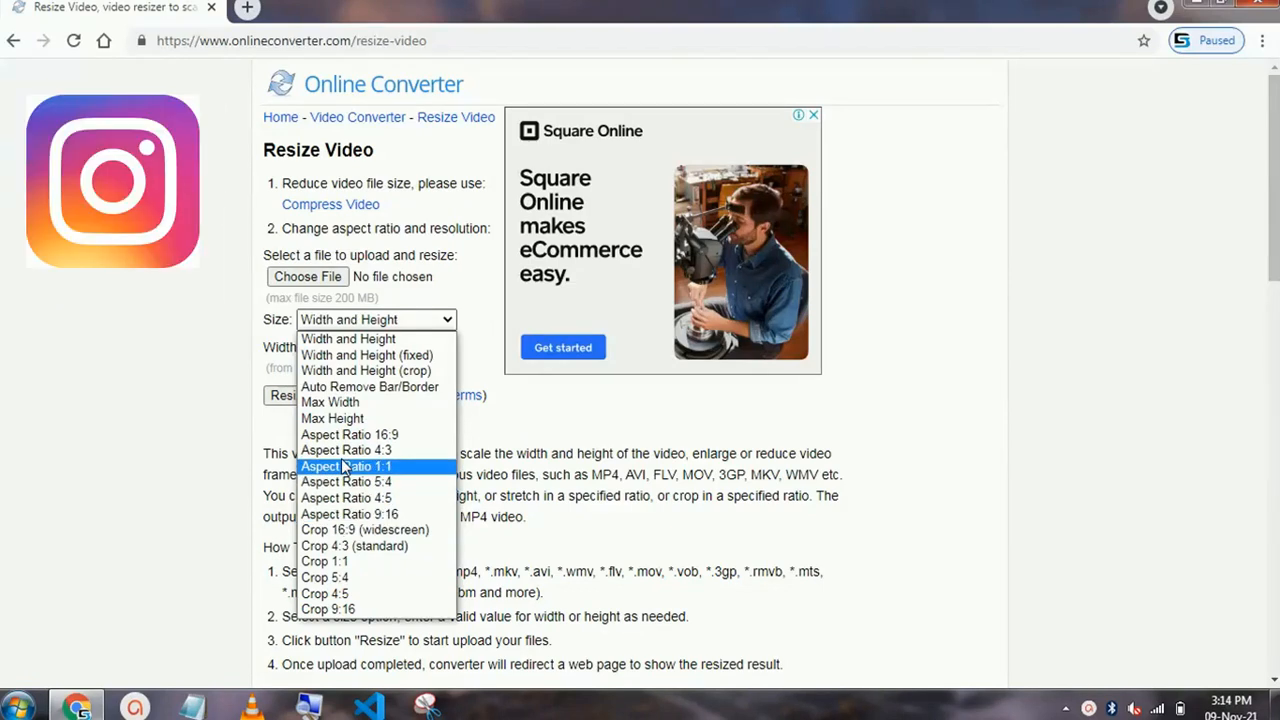
mouse_move(345, 482)
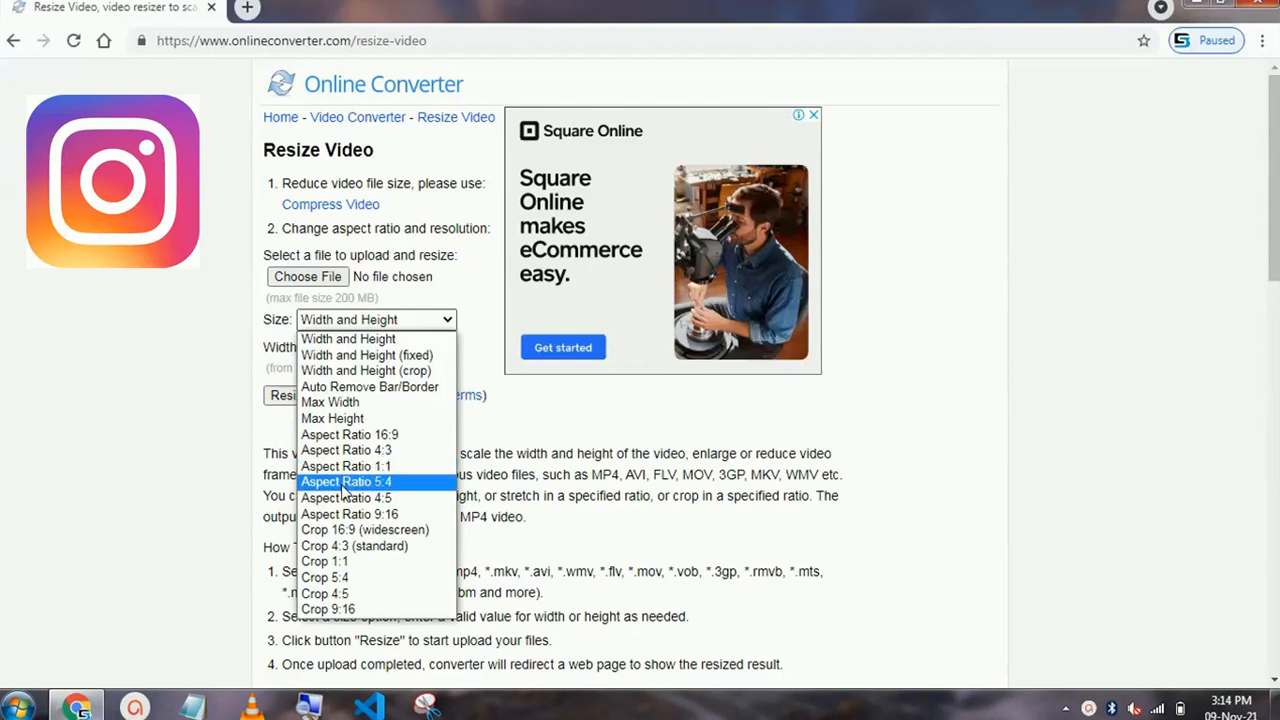
mouse_move(345, 498)
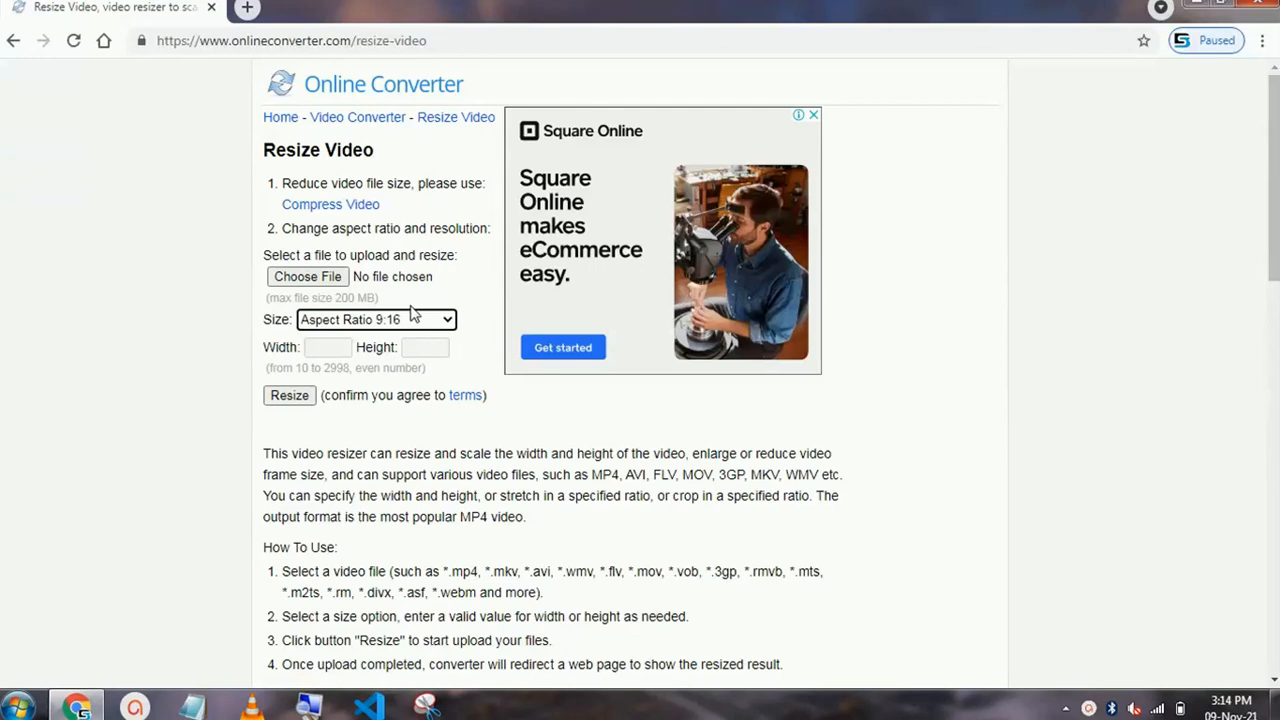
mouse_move(335, 285)
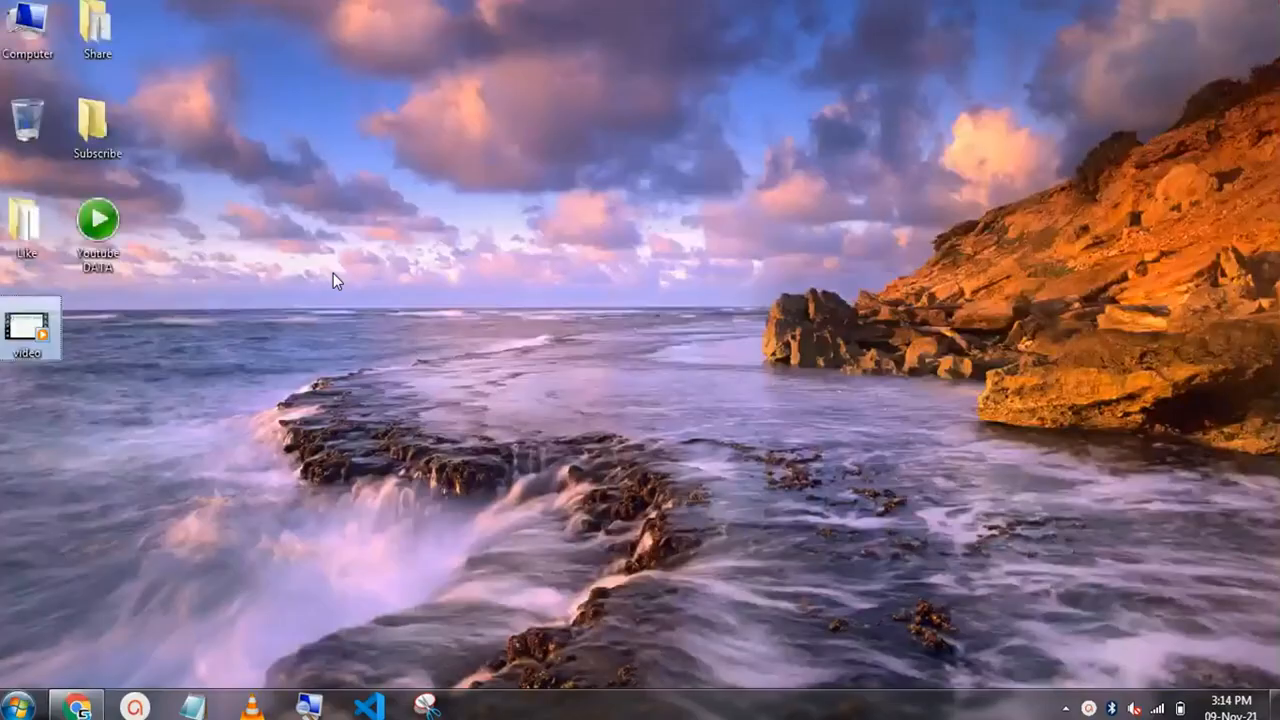
Play the original desktop video in Windows Media Player, then close it.
double_click(27, 325)
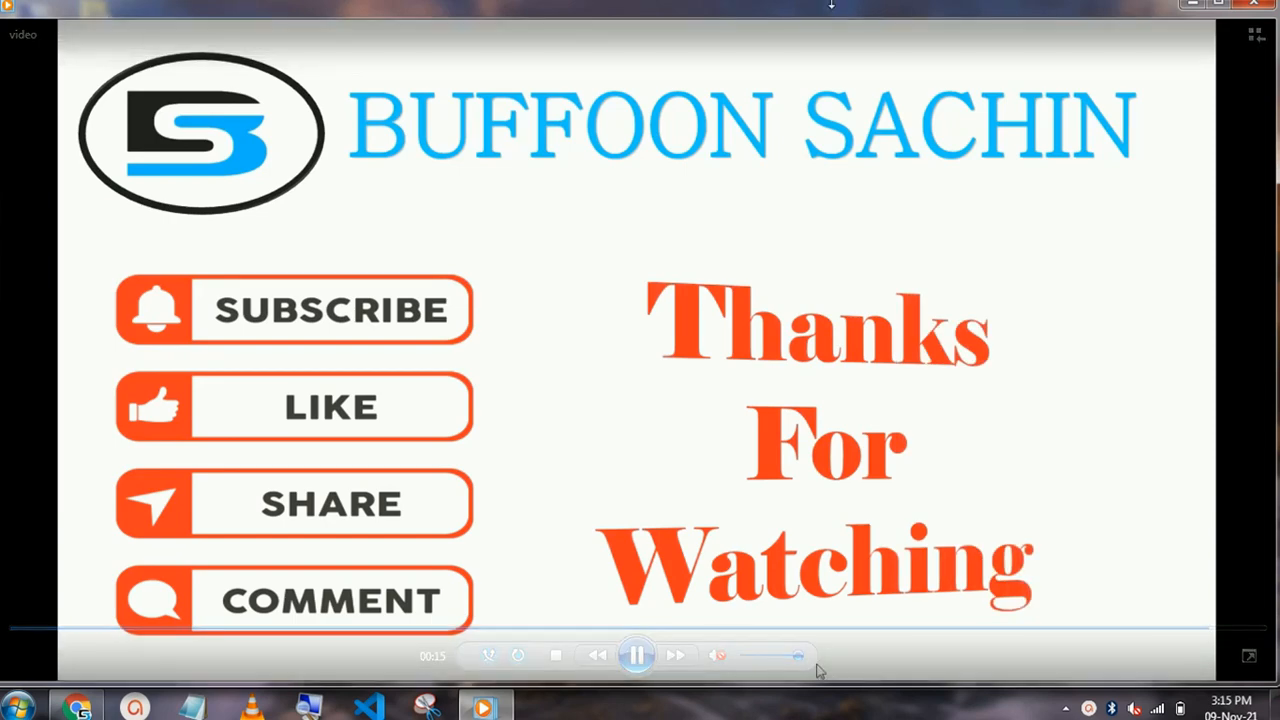
click(1255, 5)
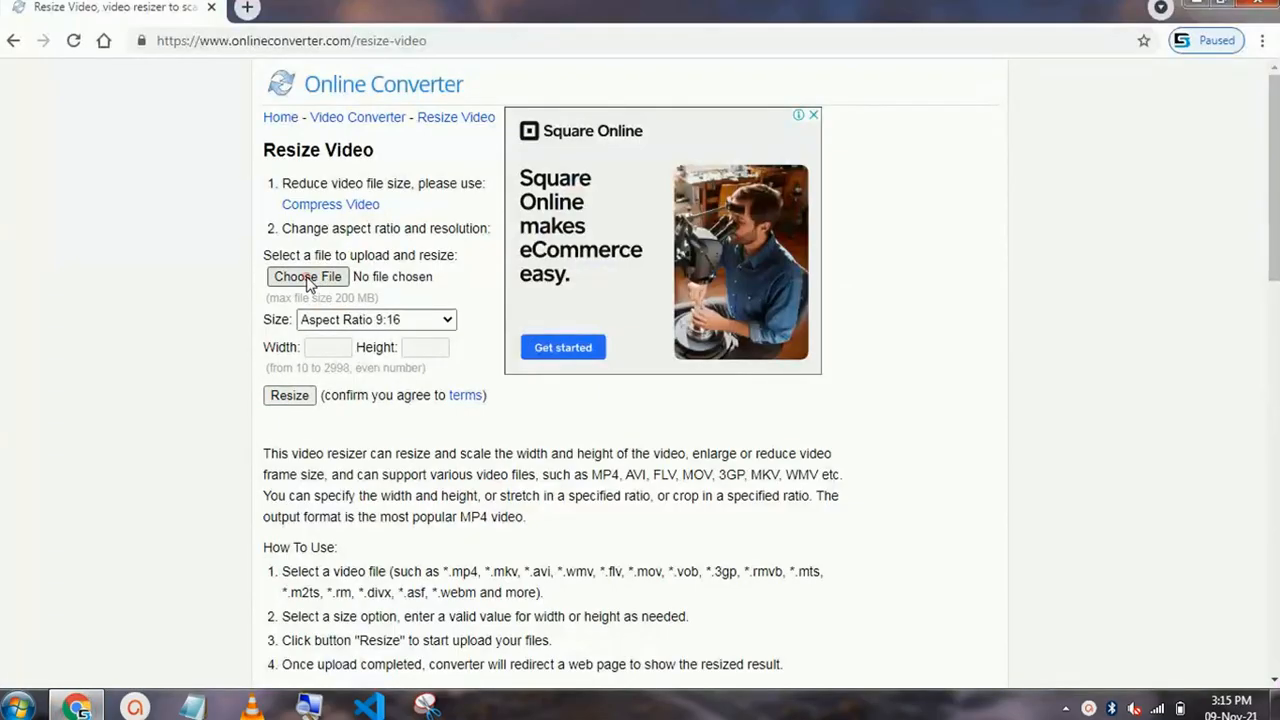
Choose video.mp4 from the Desktop as the upload file.
click(307, 276)
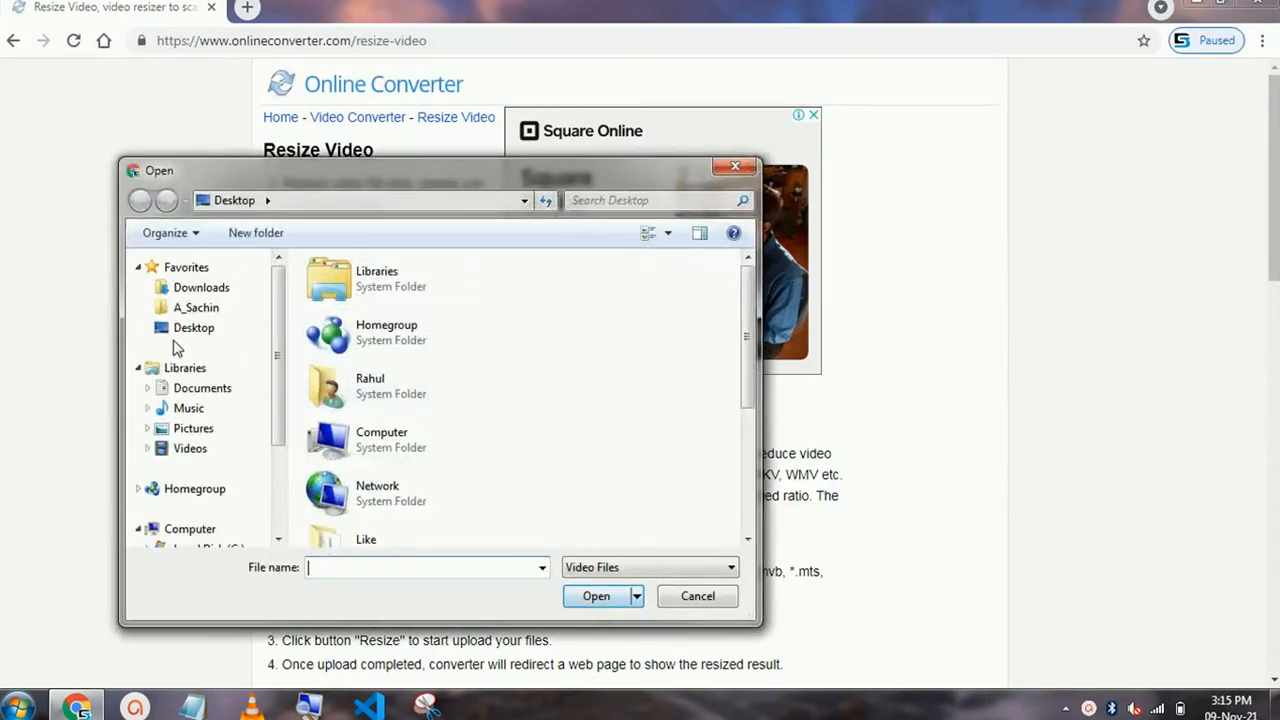
click(194, 327)
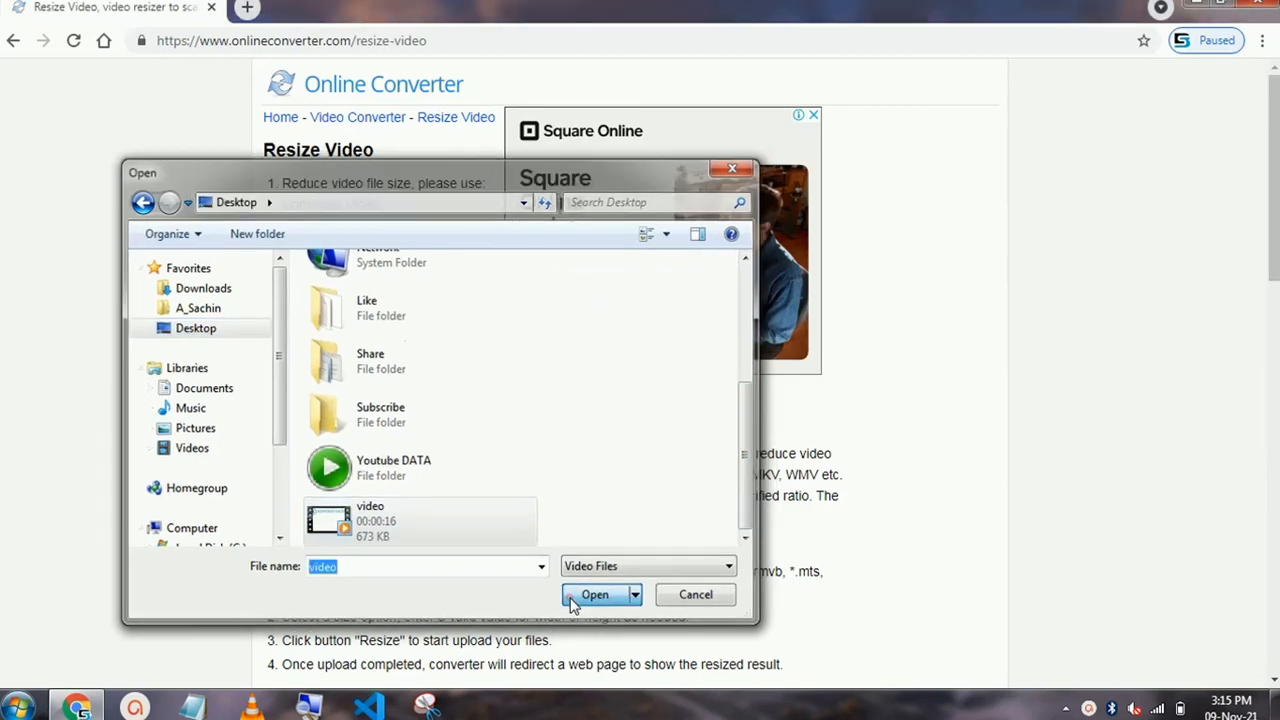
click(594, 594)
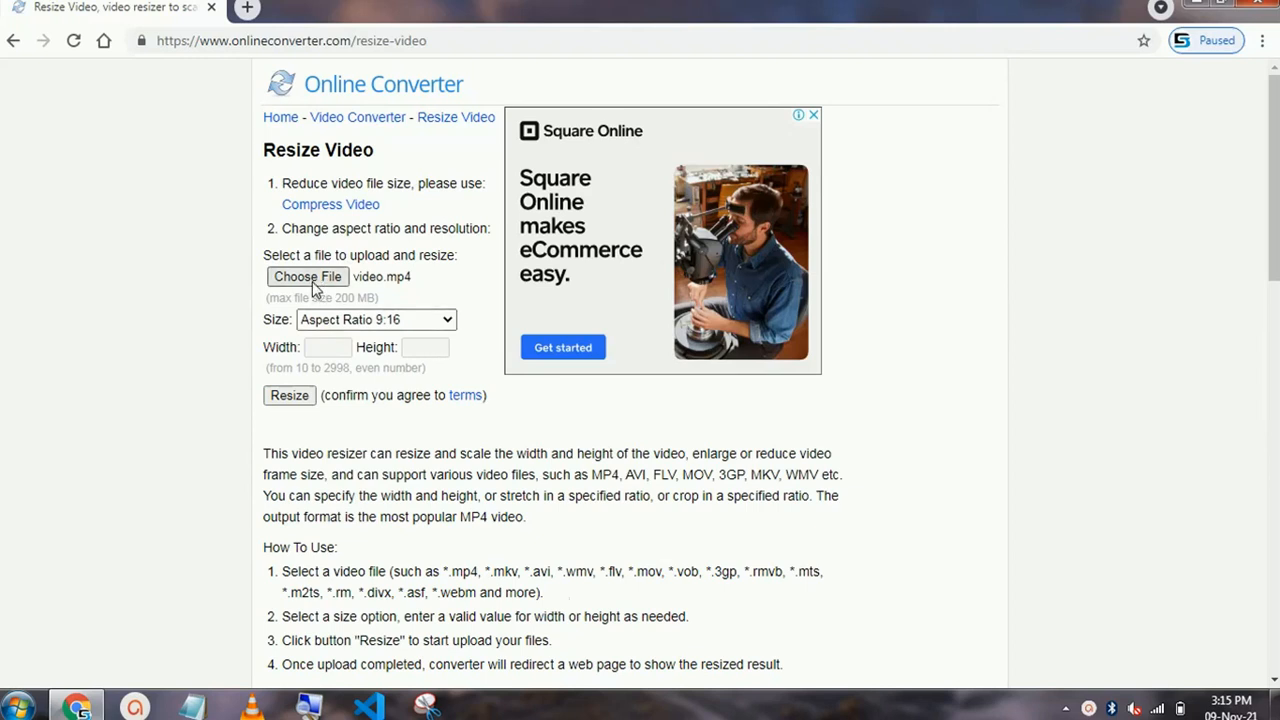
mouse_move(363, 288)
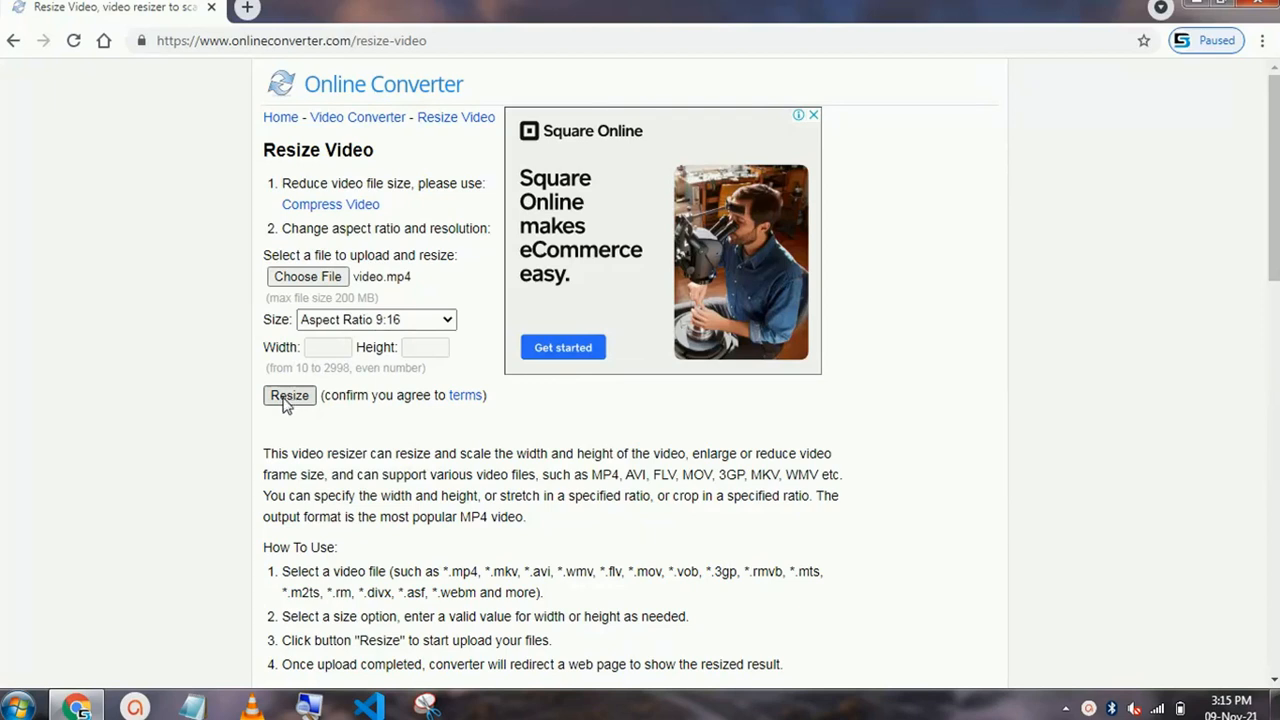
Upload video.mp4 and resize it, waiting for Conversion Completed.
click(289, 395)
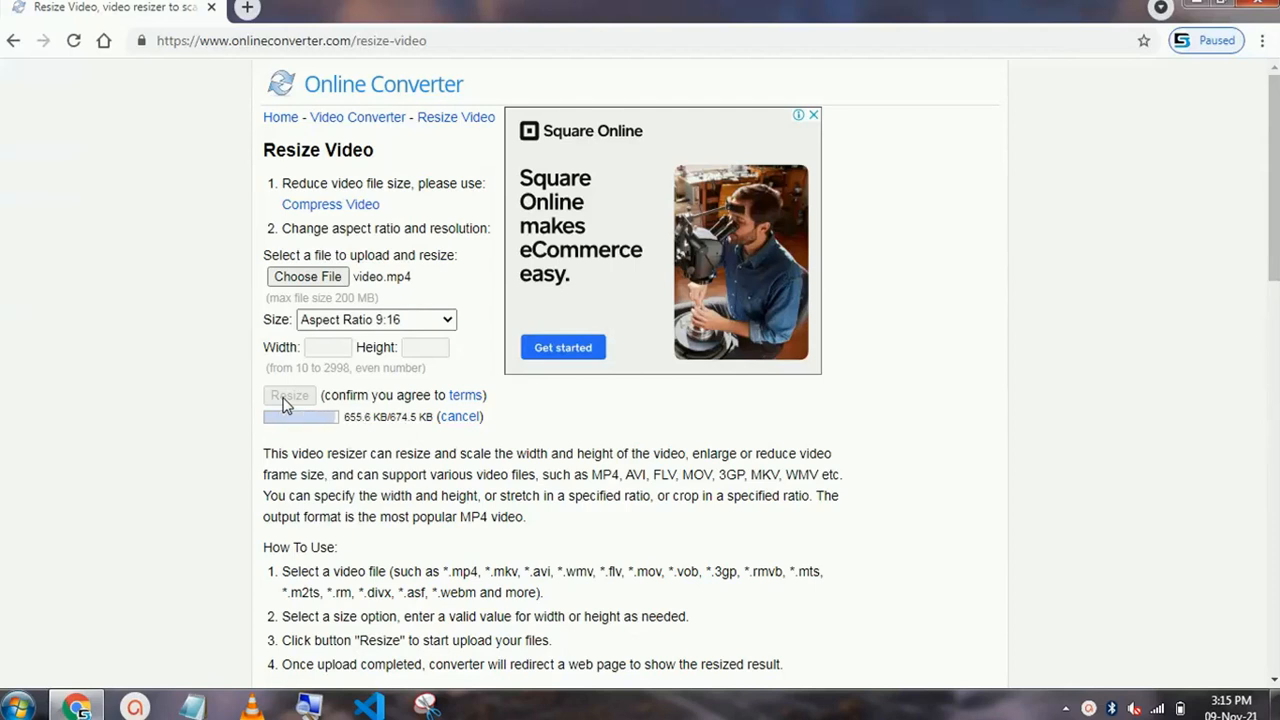
click(289, 395)
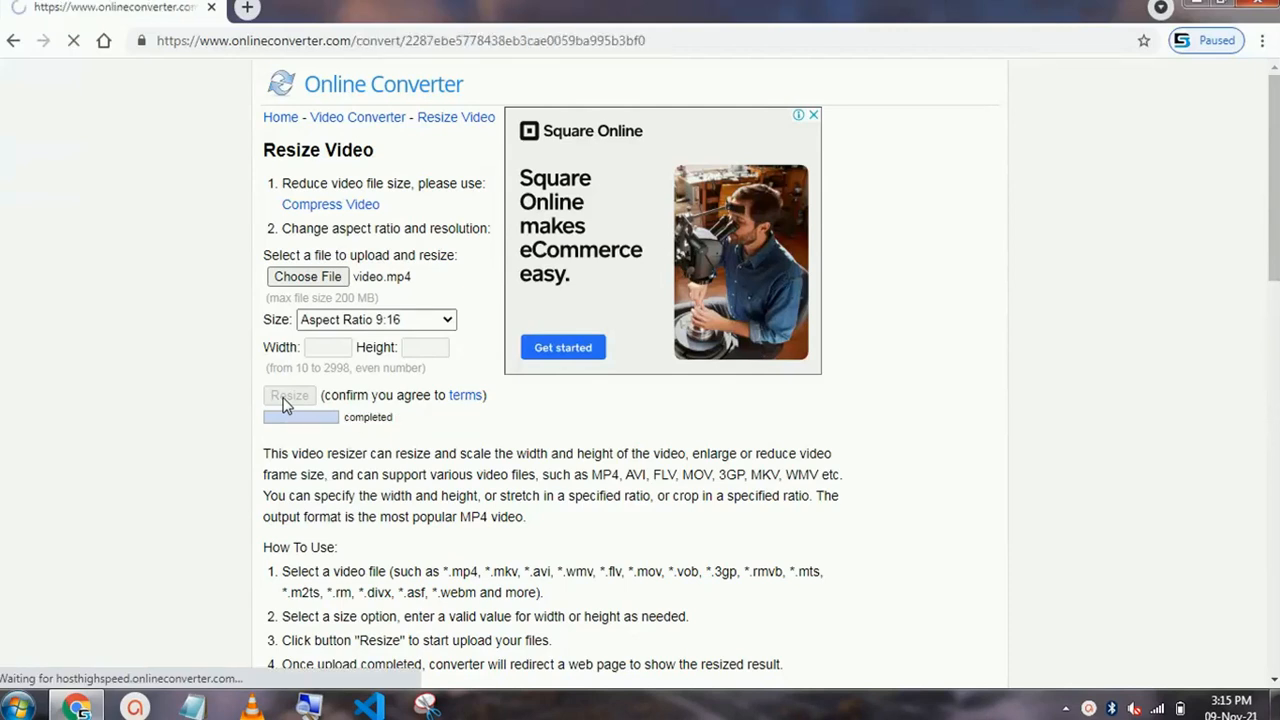
click(289, 395)
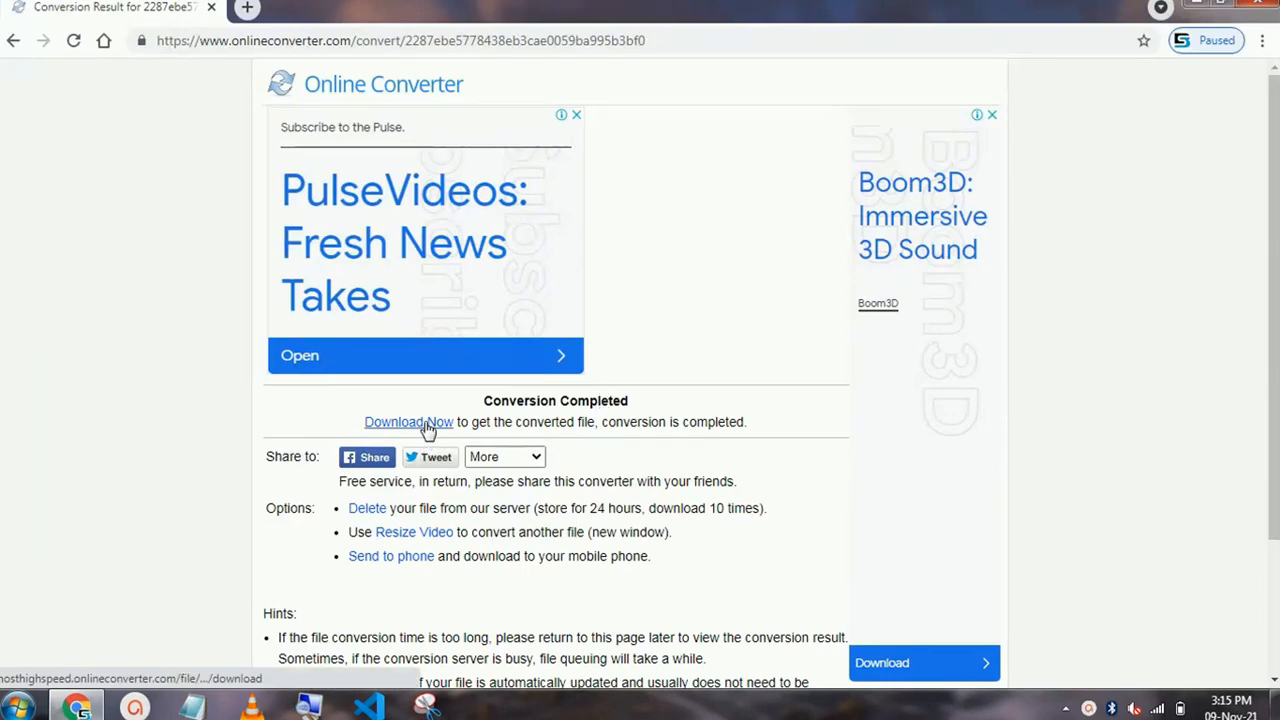
Download the resized video.mp4, dismiss the ad, and open the downloaded file.
click(408, 421)
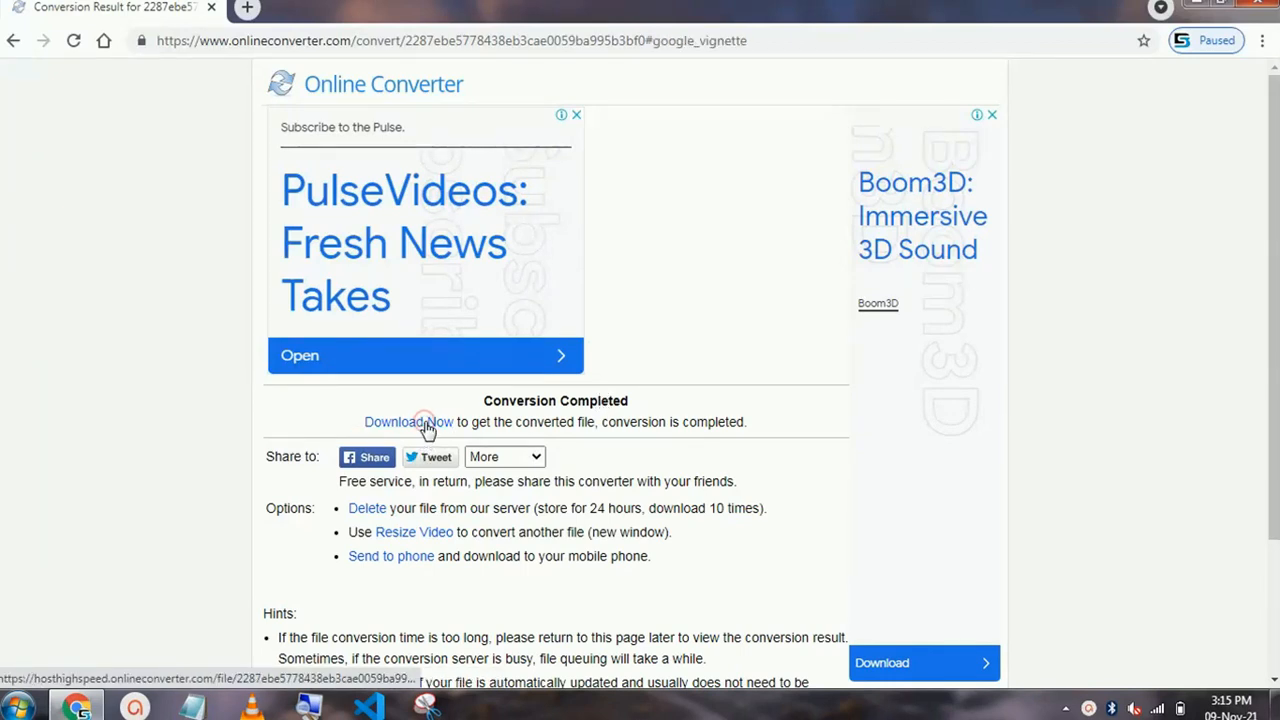
click(408, 421)
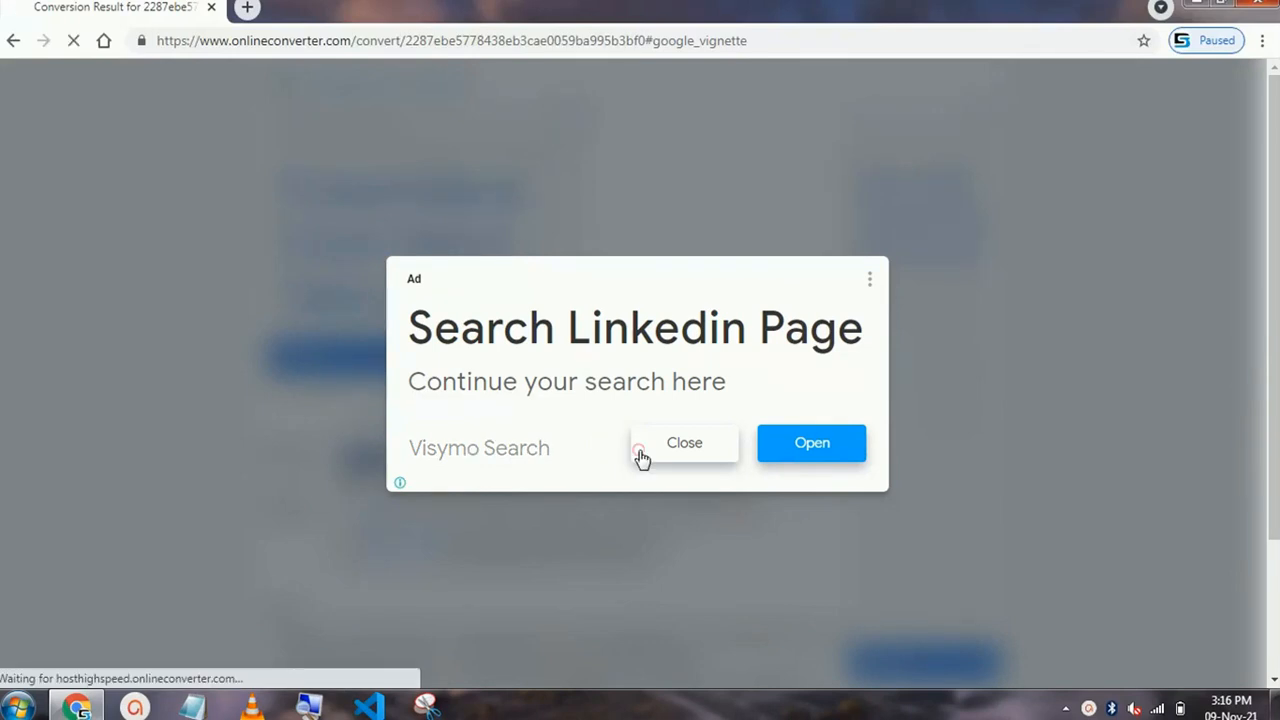
click(684, 443)
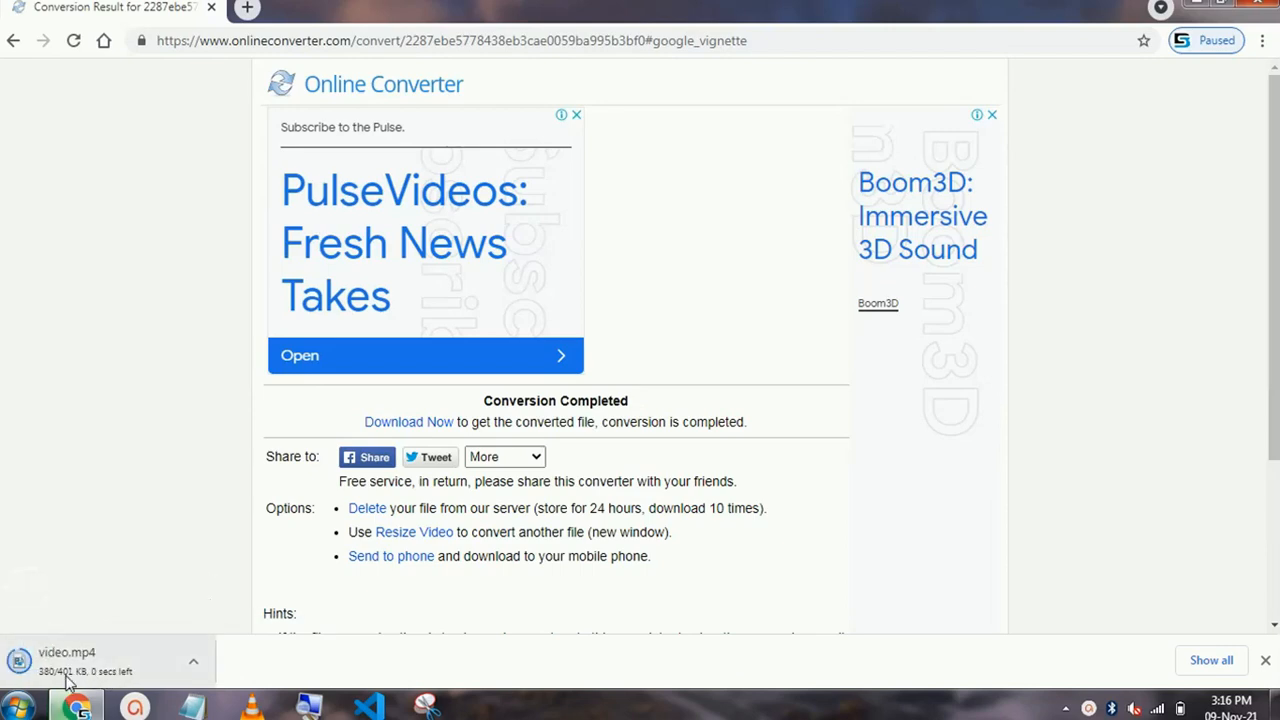
click(193, 661)
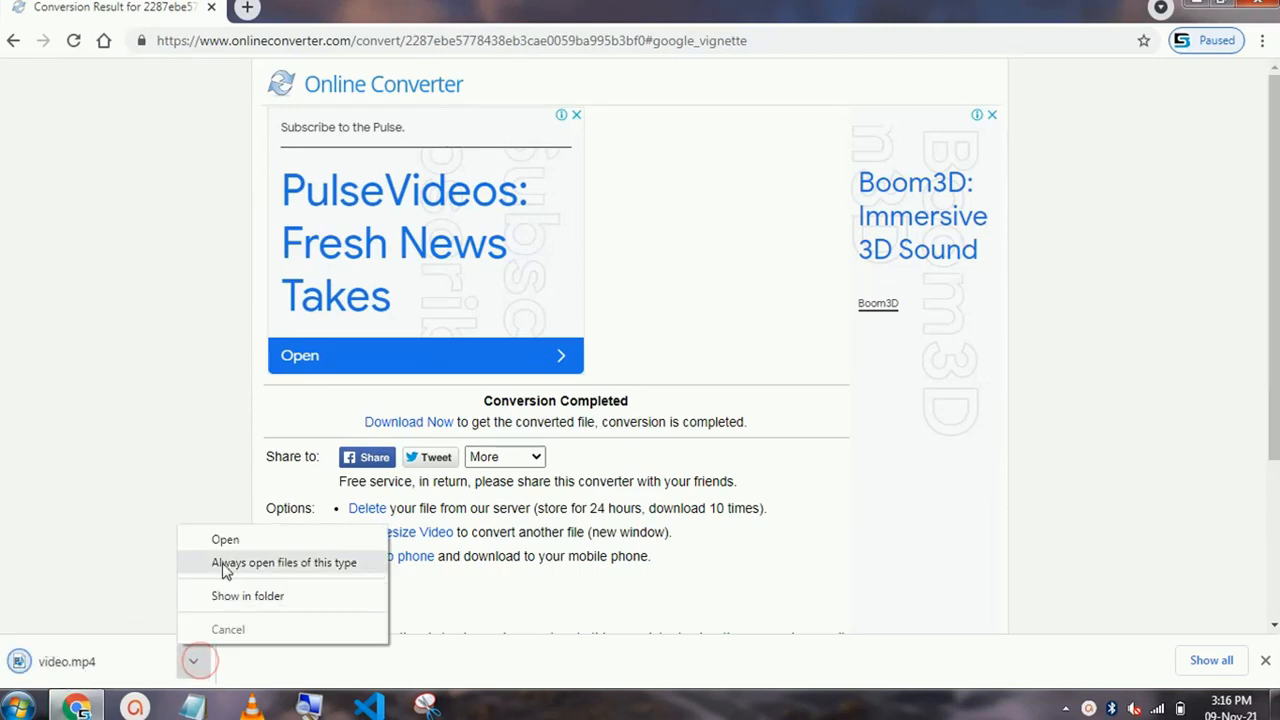
click(225, 539)
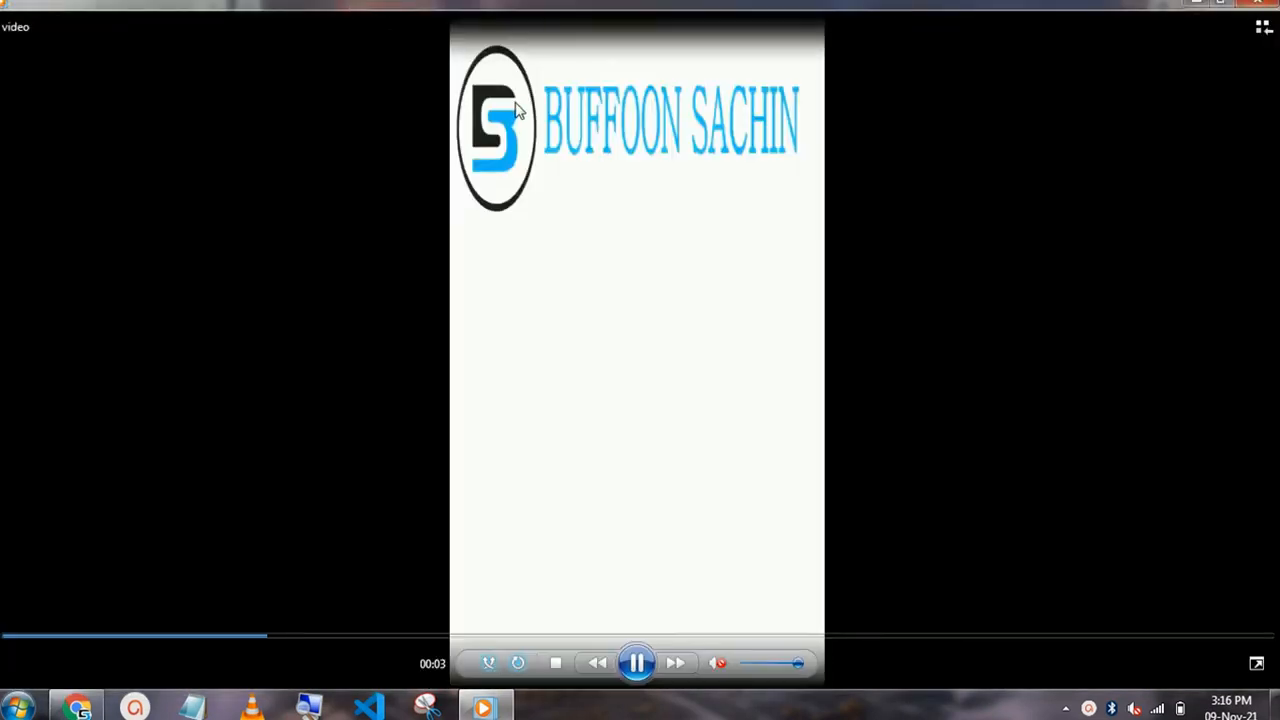
mouse_move(958, 152)
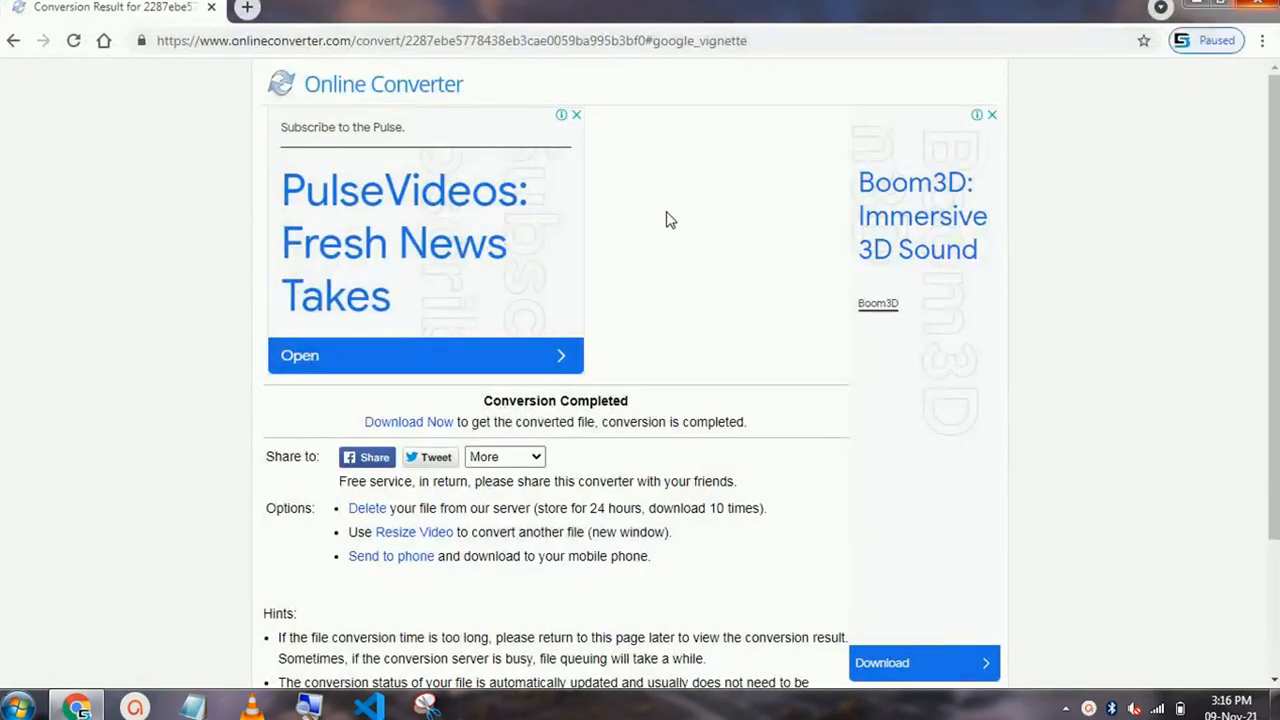
Return to the Resize Video page and show its size options list.
click(13, 41)
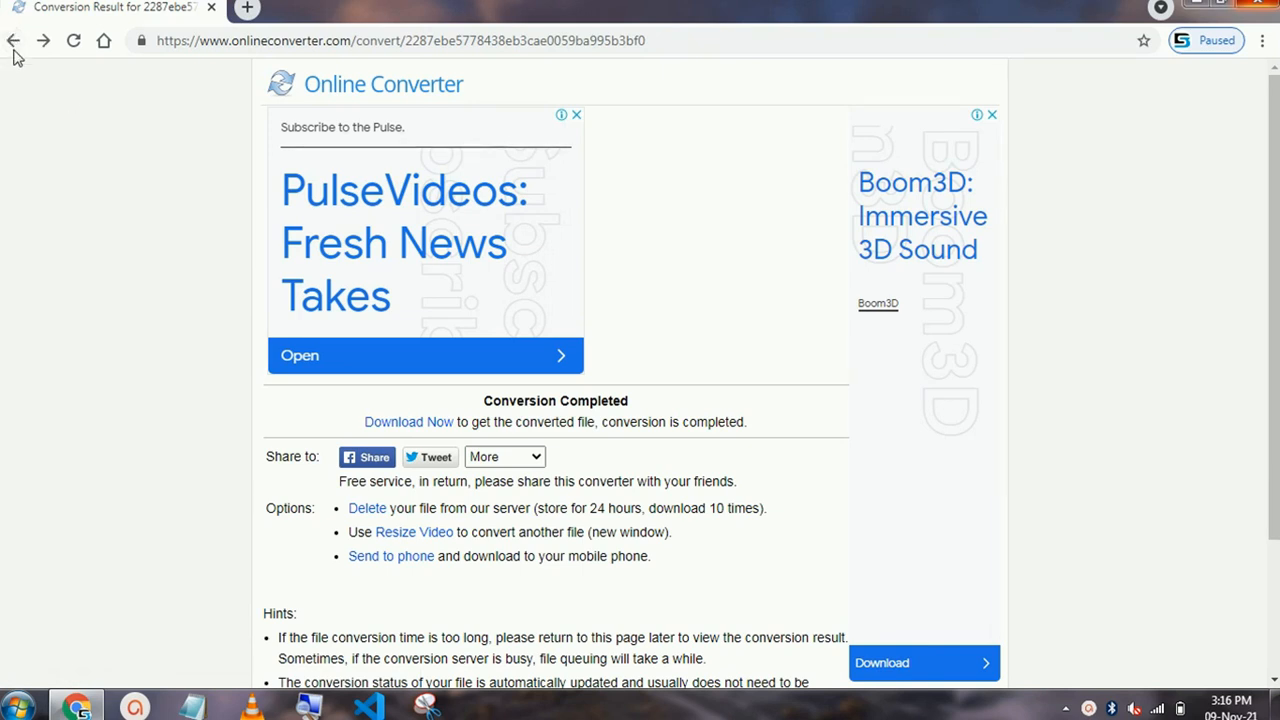
click(413, 531)
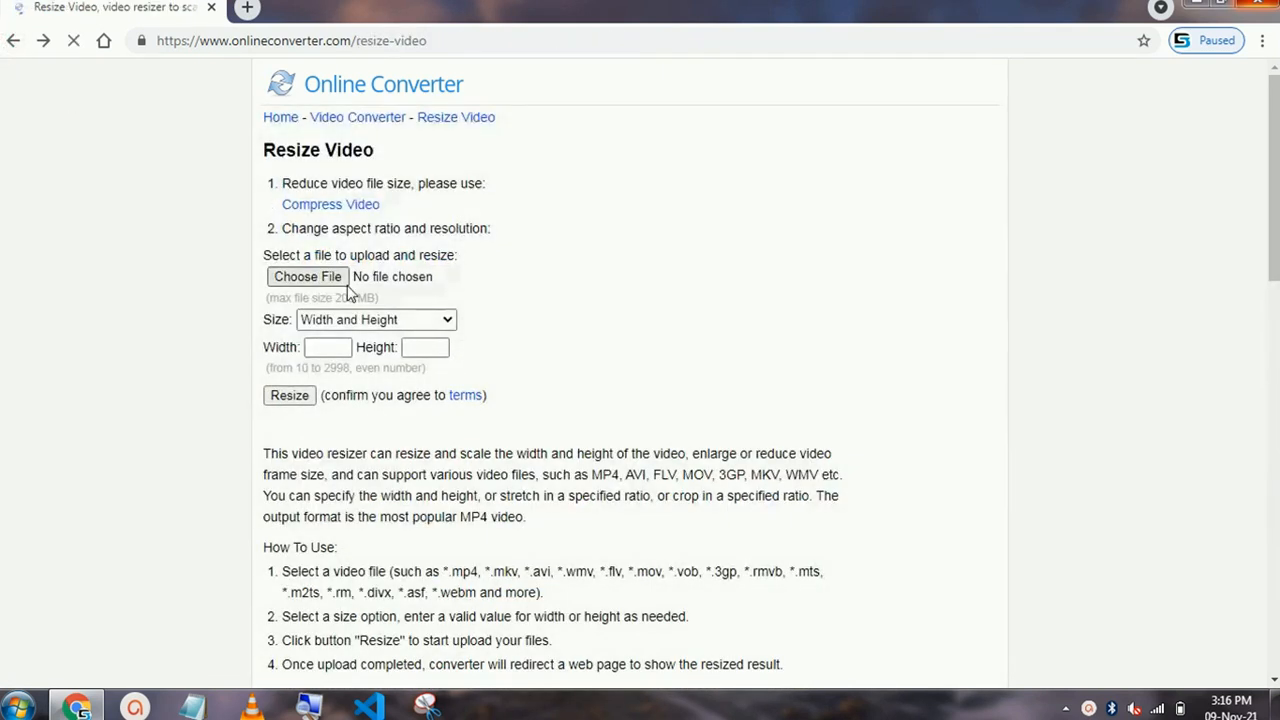
click(375, 319)
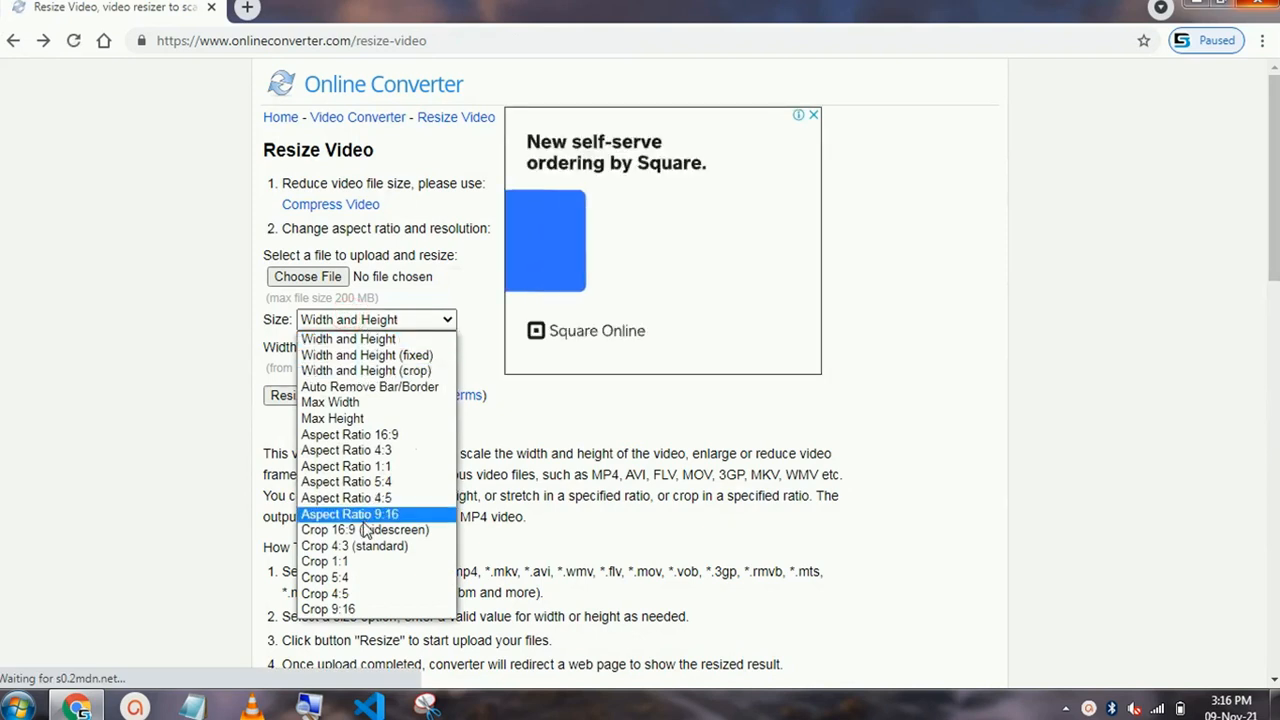